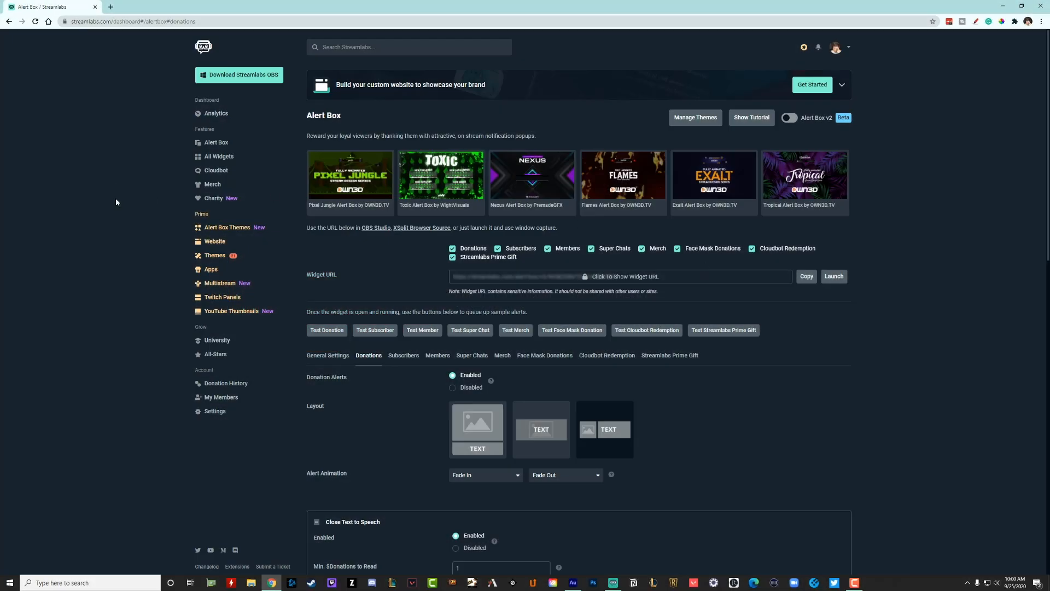
- Reload the Alert Box settings page and switch to the donation alert settings
left_click(834, 47)
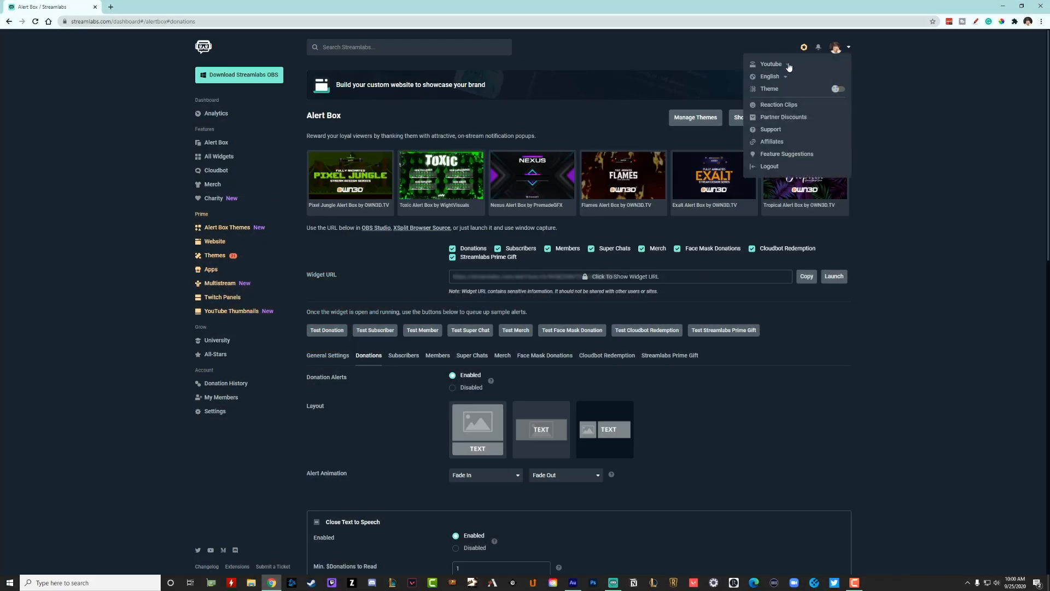
mouse_move(837, 53)
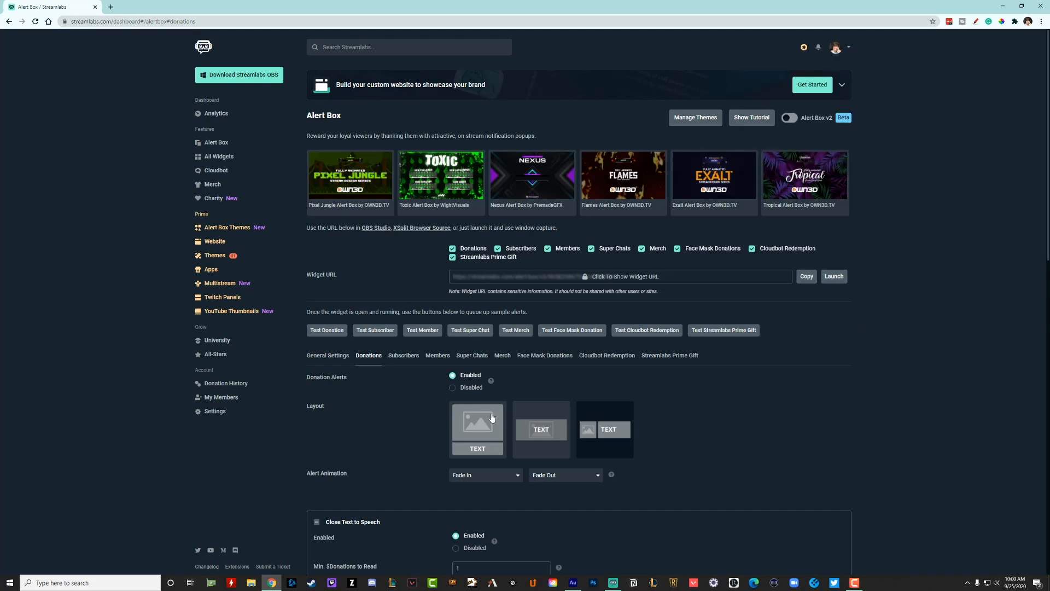
mouse_move(106, 166)
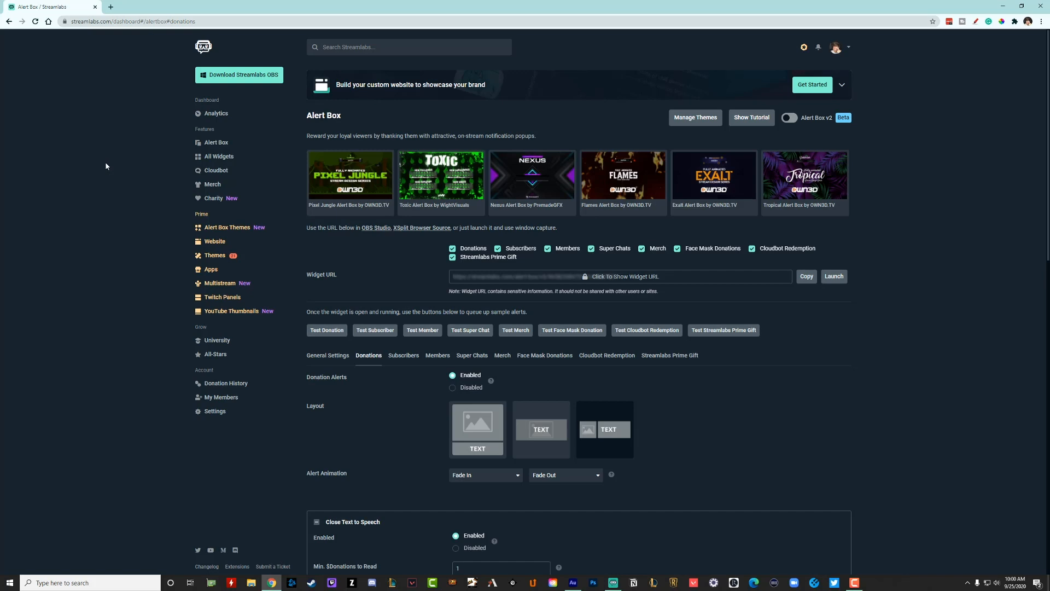
mouse_move(146, 351)
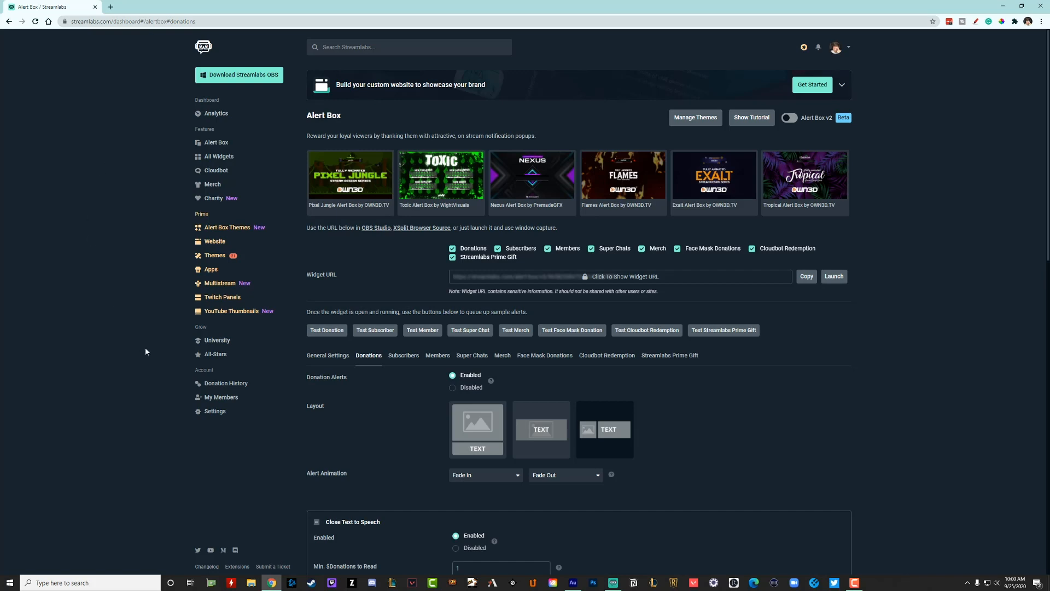
mouse_move(153, 326)
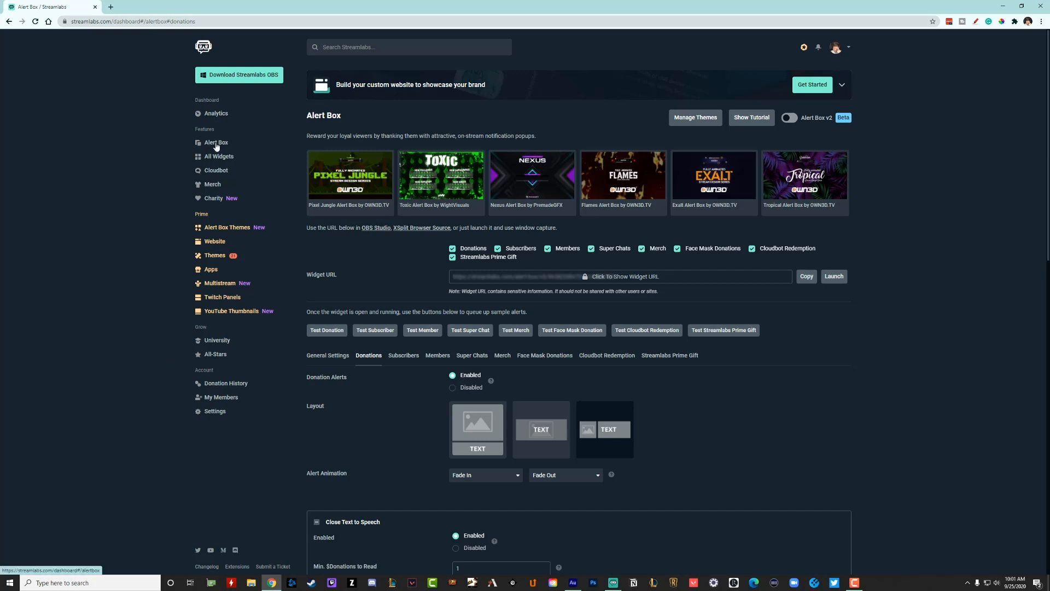
left_click(216, 142)
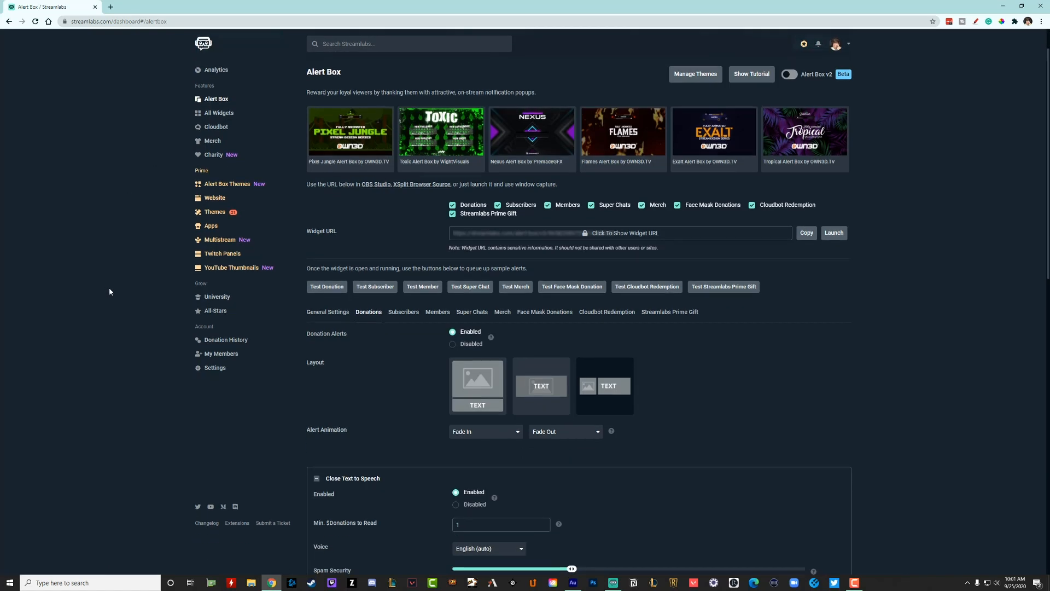
scroll("down", 3)
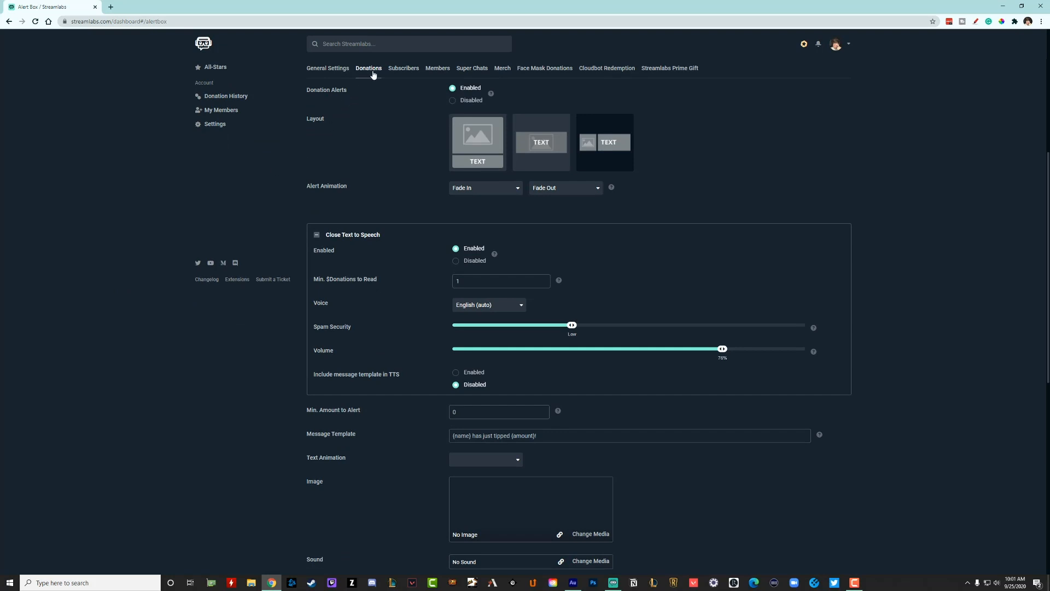
left_click(316, 235)
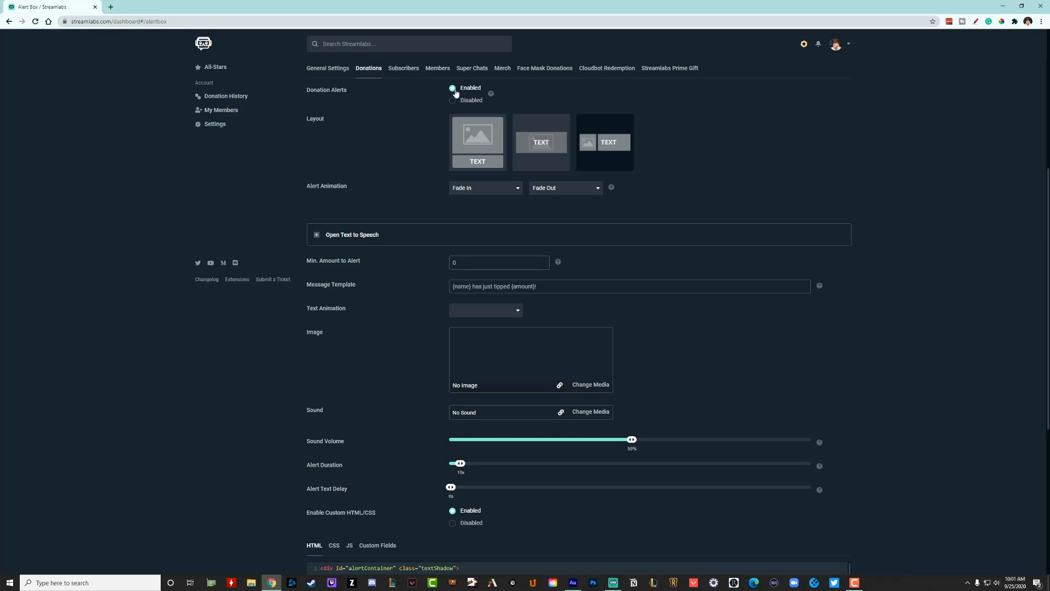
mouse_move(317, 237)
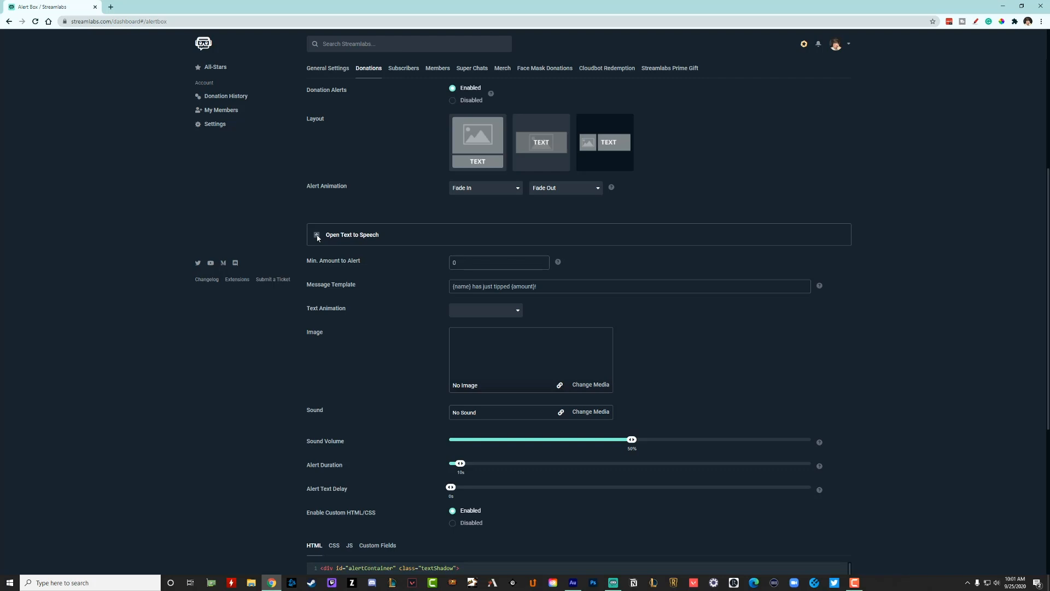
- Expand Text to Speech and set Min. $Donations to Read to 5
left_click(317, 235)
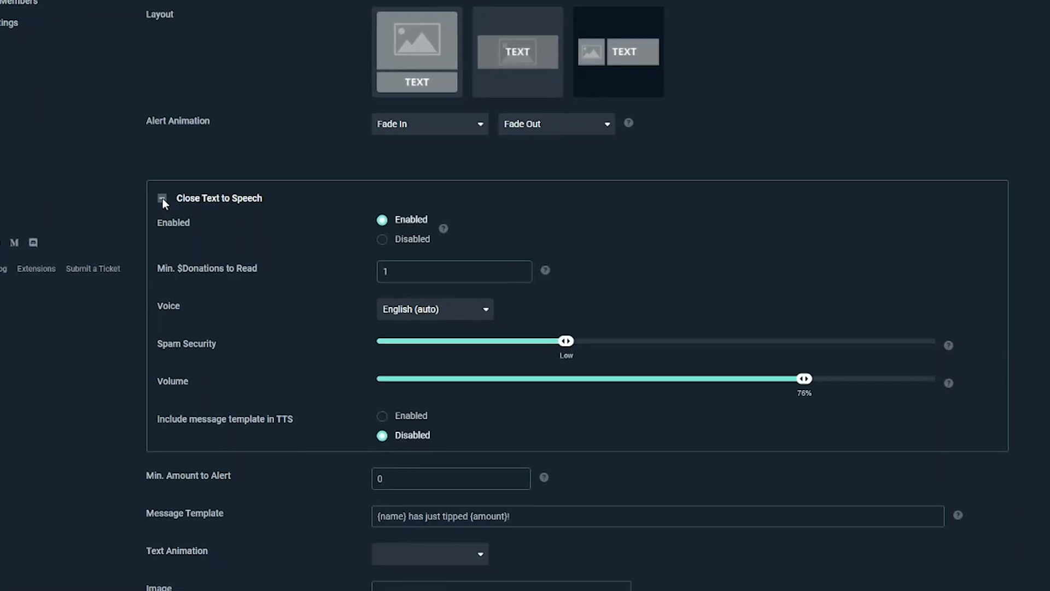
scroll("down", 3)
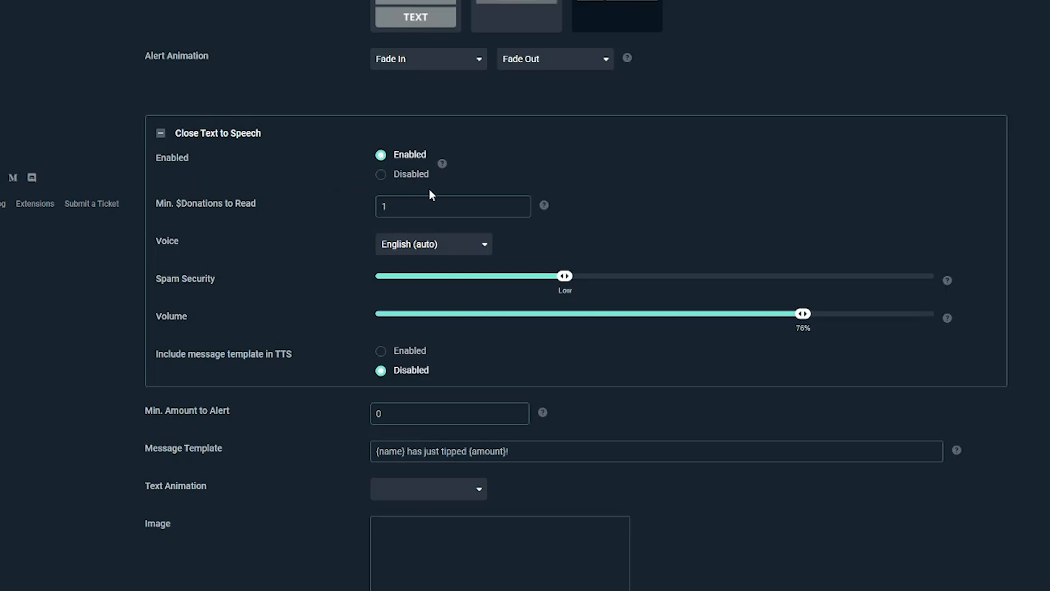
mouse_move(392, 223)
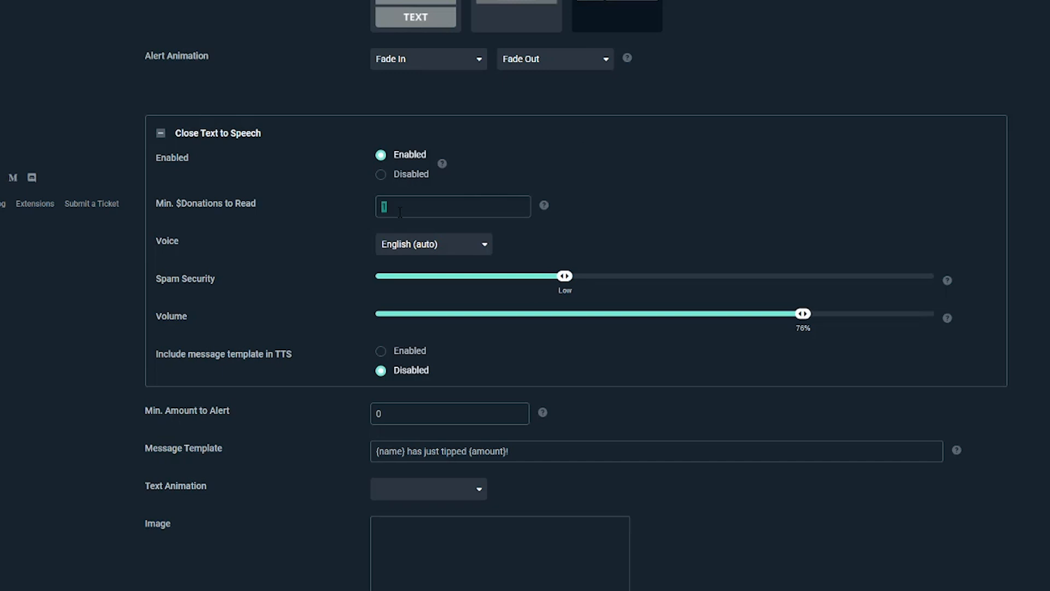
type("5")
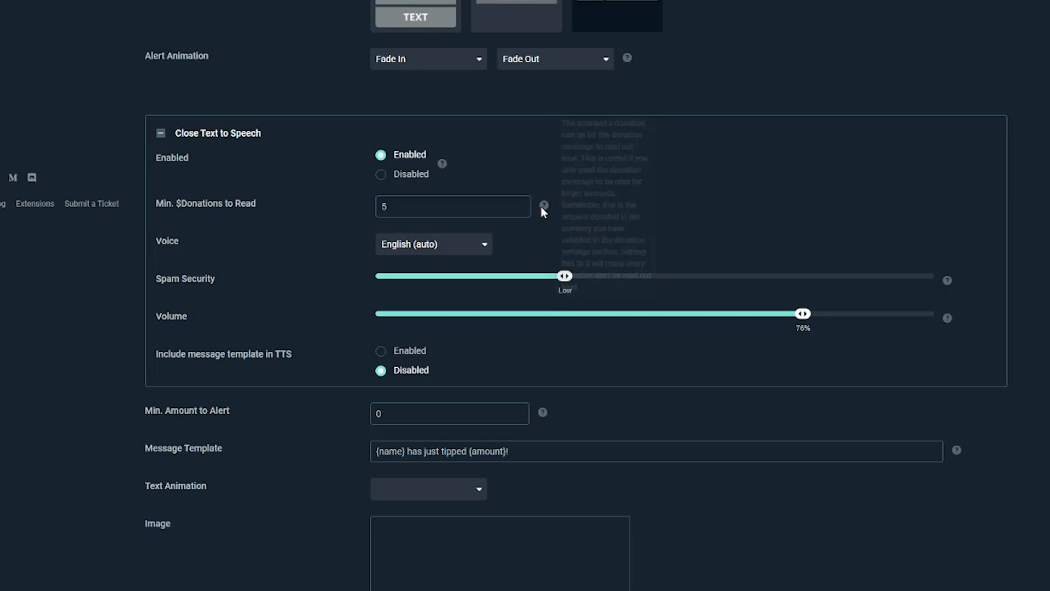
mouse_move(544, 205)
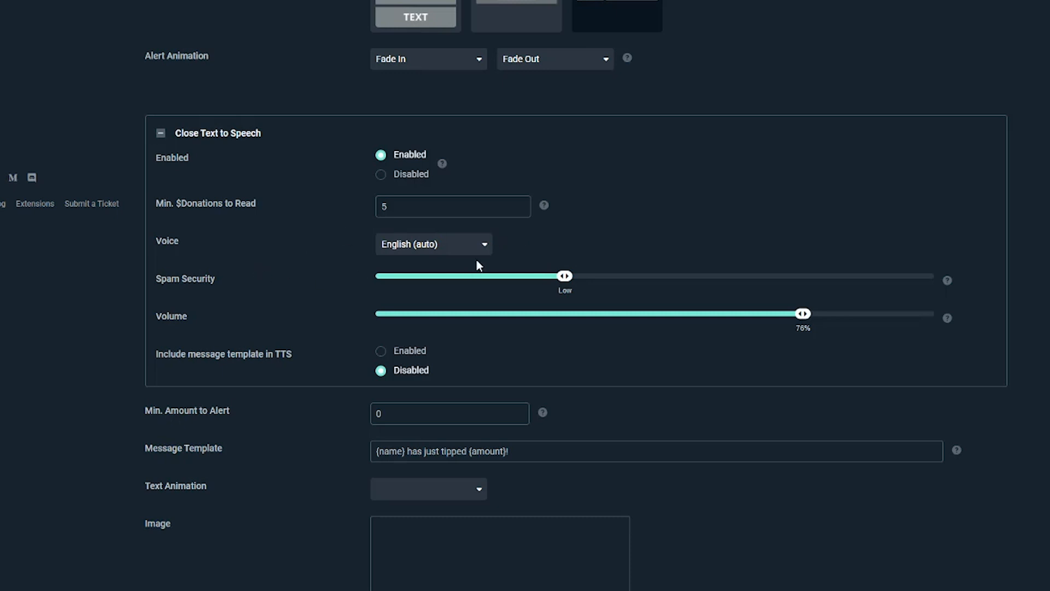
left_click(432, 243)
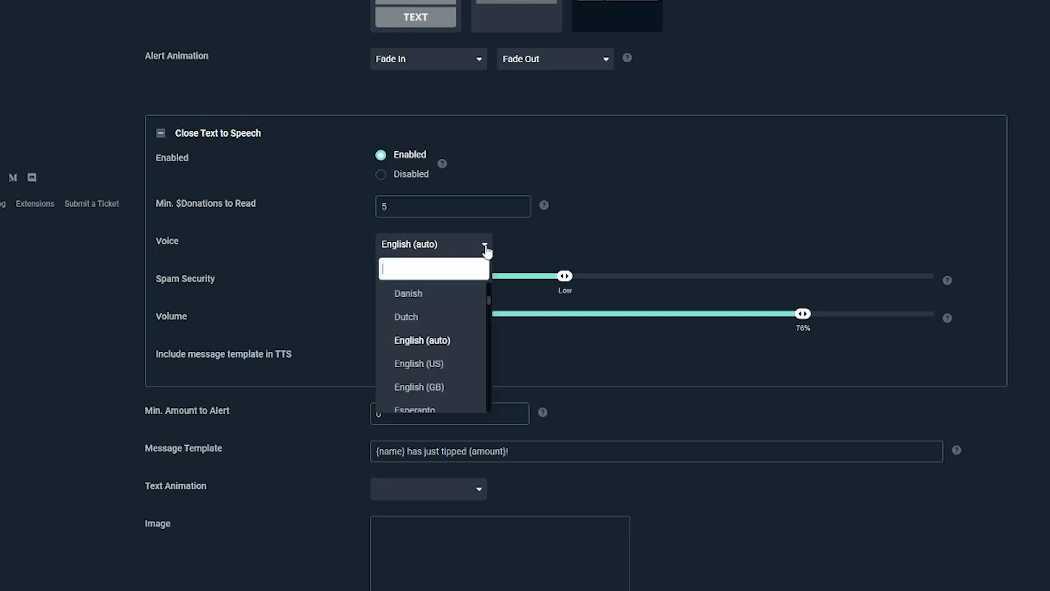
scroll("down", 3)
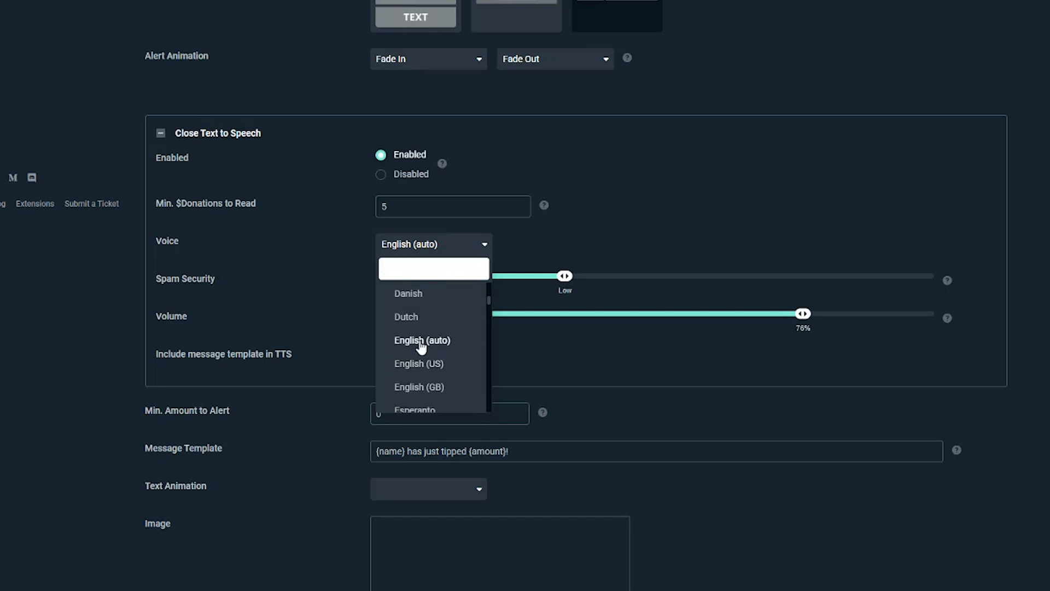
left_click(422, 340)
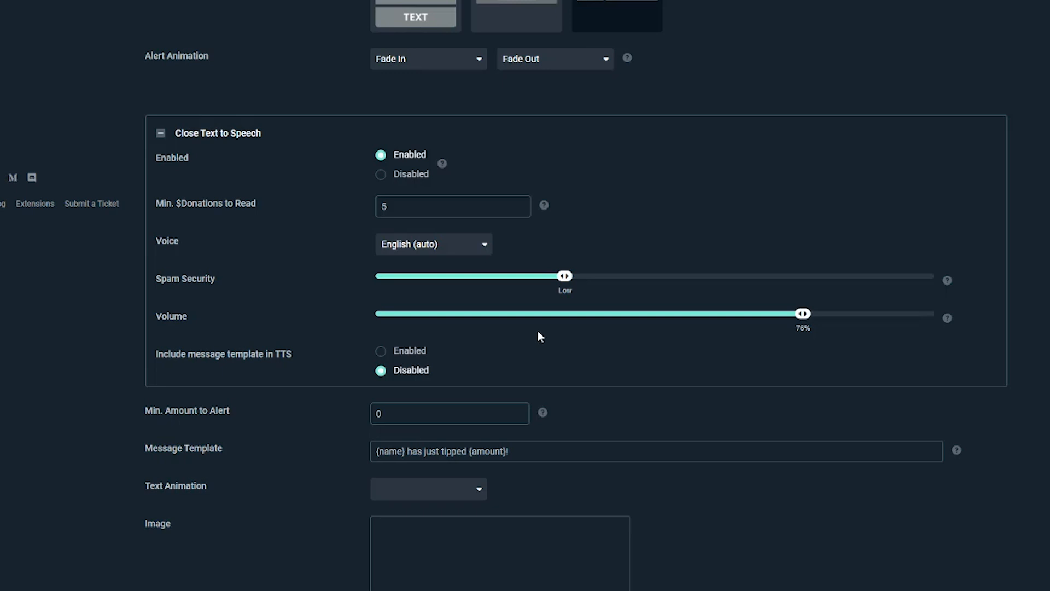
mouse_move(540, 331)
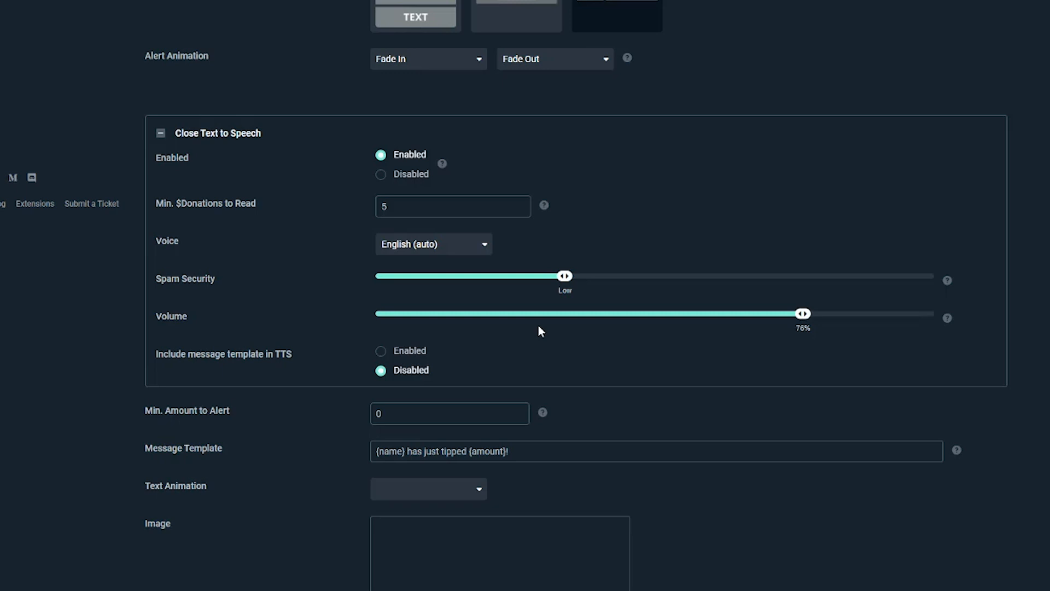
- Scroll through the text-to-speech settings, leaving spam security Low and volume 76%
scroll("down", 3)
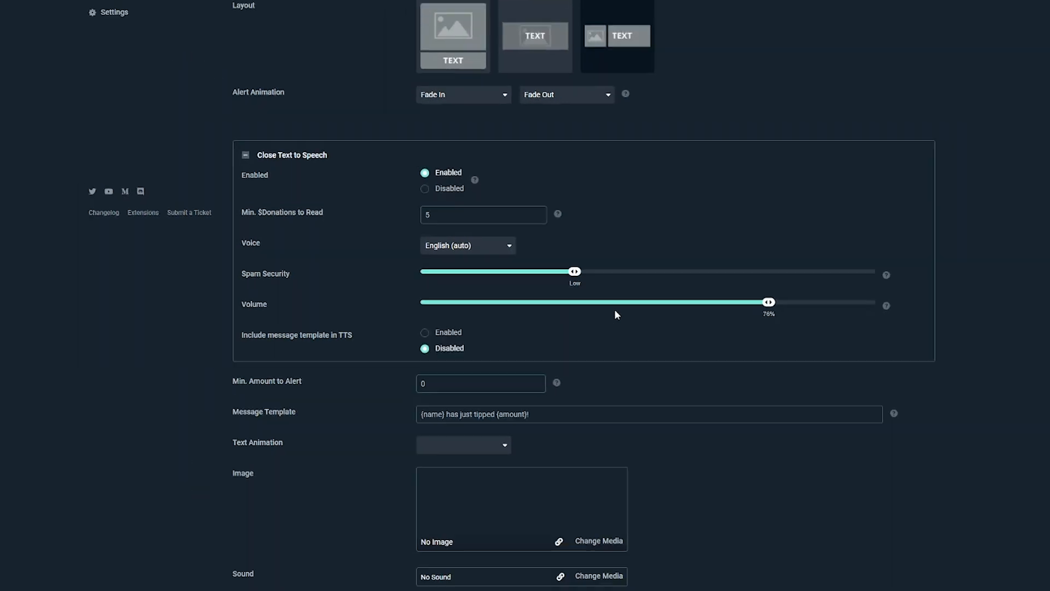
scroll("down", 3)
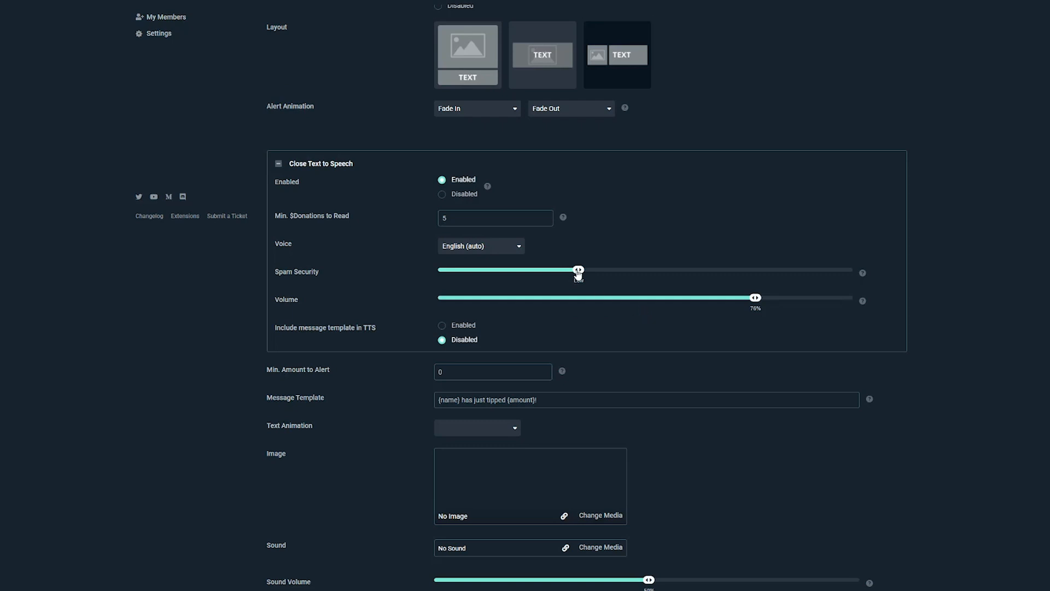
mouse_move(590, 280)
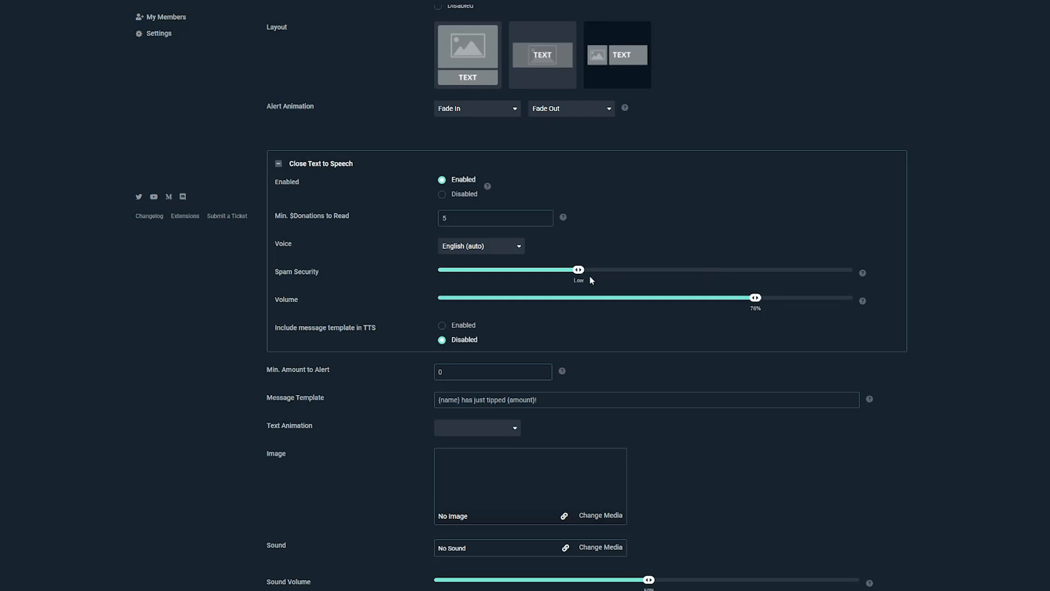
mouse_move(599, 277)
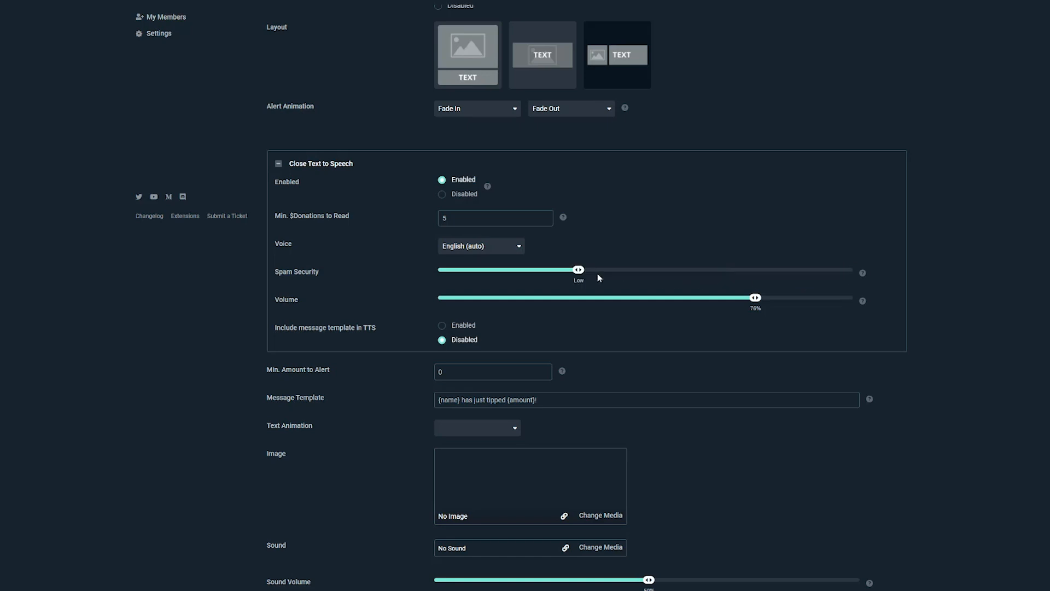
mouse_move(647, 328)
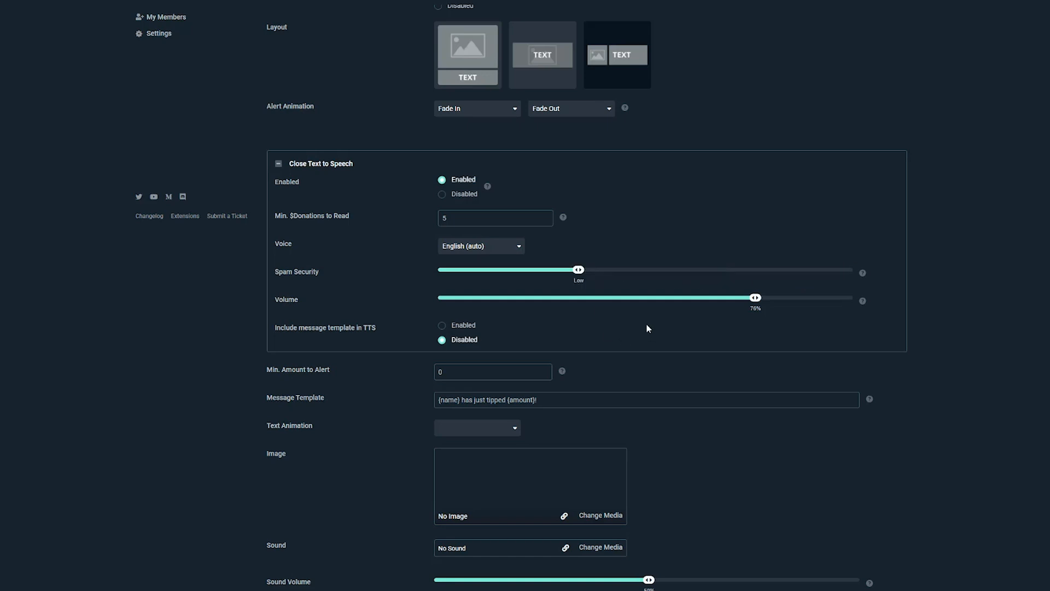
mouse_move(643, 327)
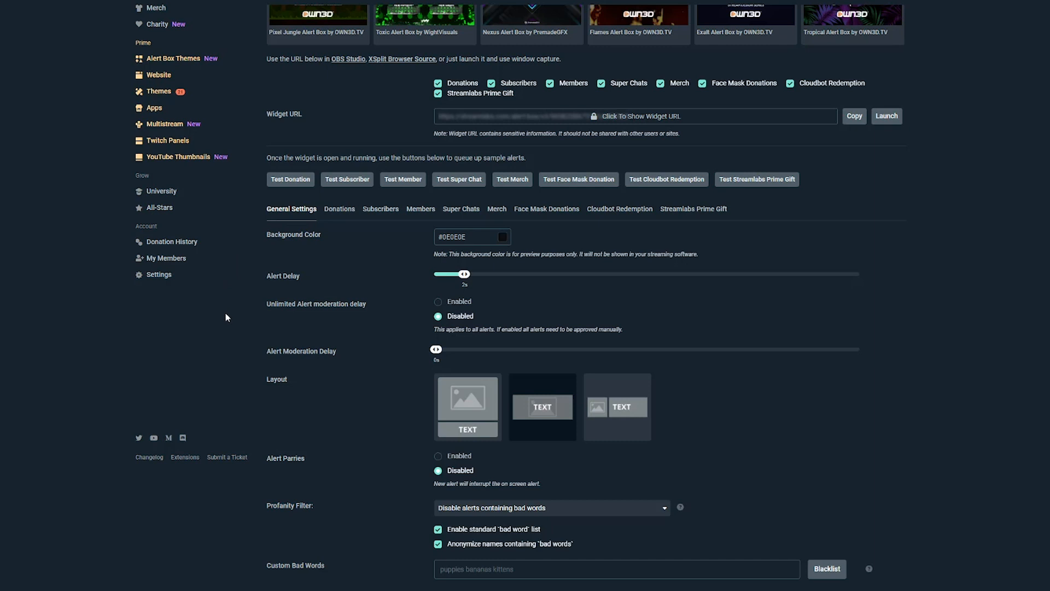
- Set the Profanity Filter to 'Disable alerts containing bad words'
scroll("down", 3)
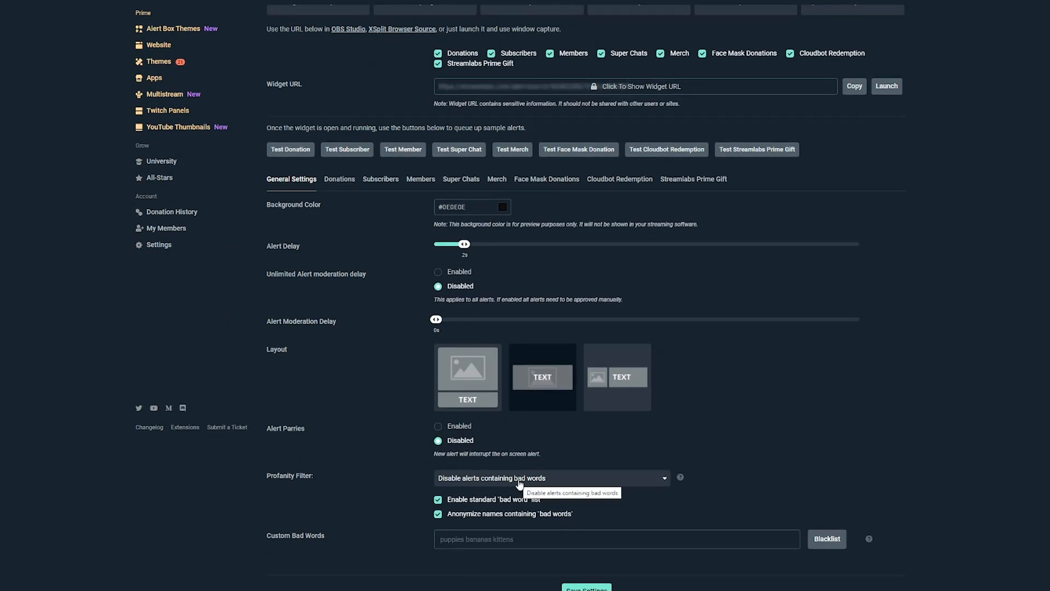
left_click(550, 478)
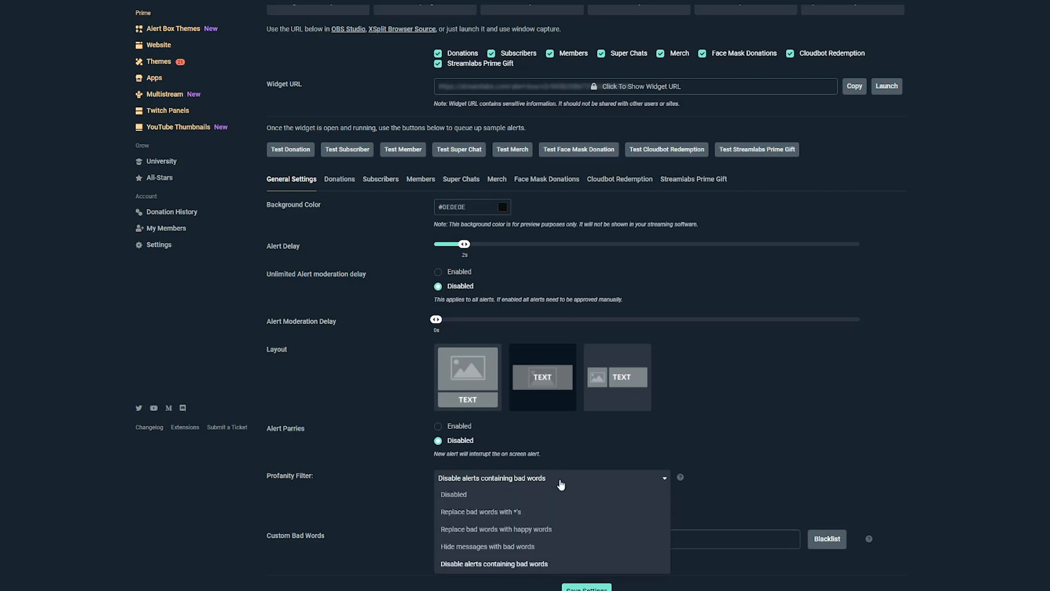
mouse_move(582, 533)
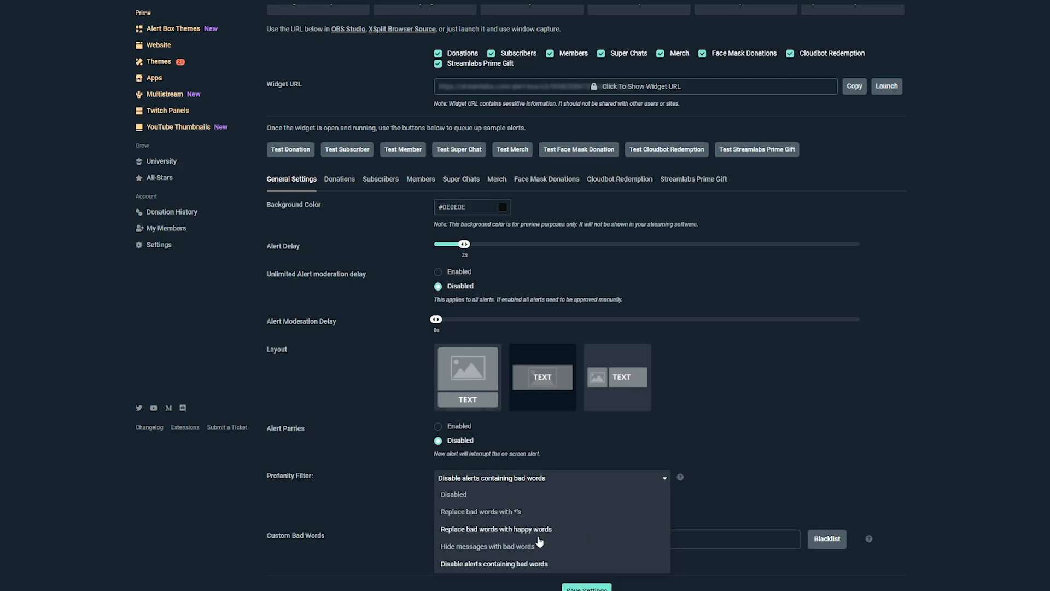
mouse_move(521, 569)
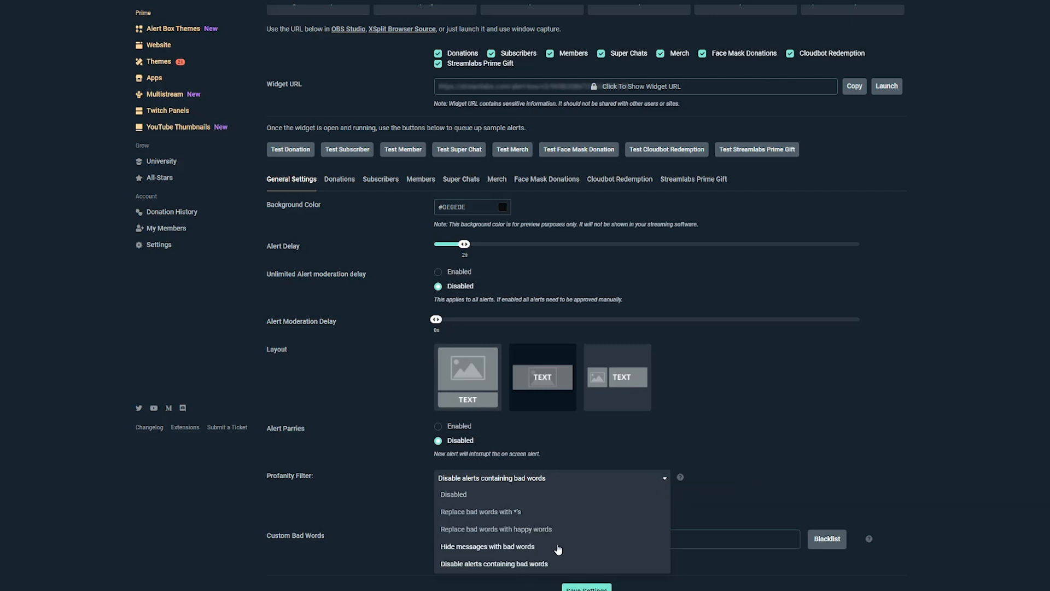
left_click(495, 564)
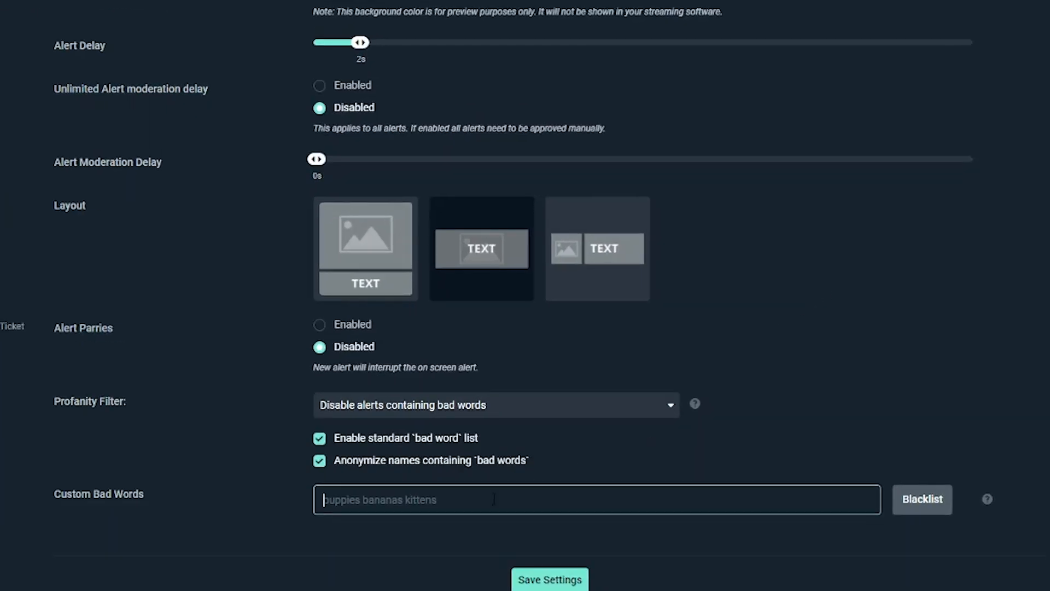
- Enter 'CUSTOM BAD WORDS LIKE TURD GO HERE :)' as the custom bad words
type("CUSTOM")
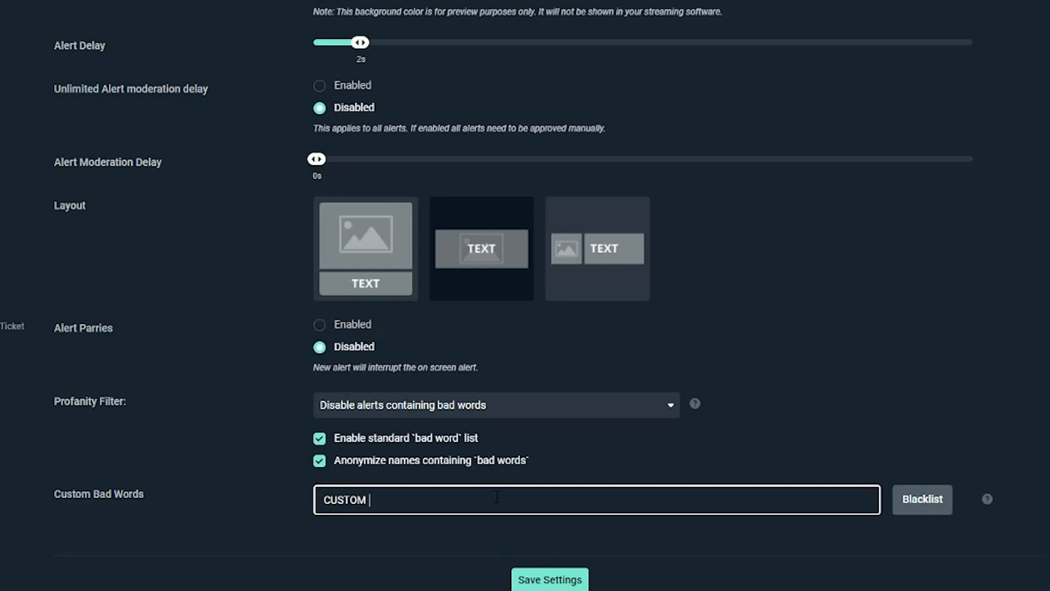
type("BAD WORDS LI")
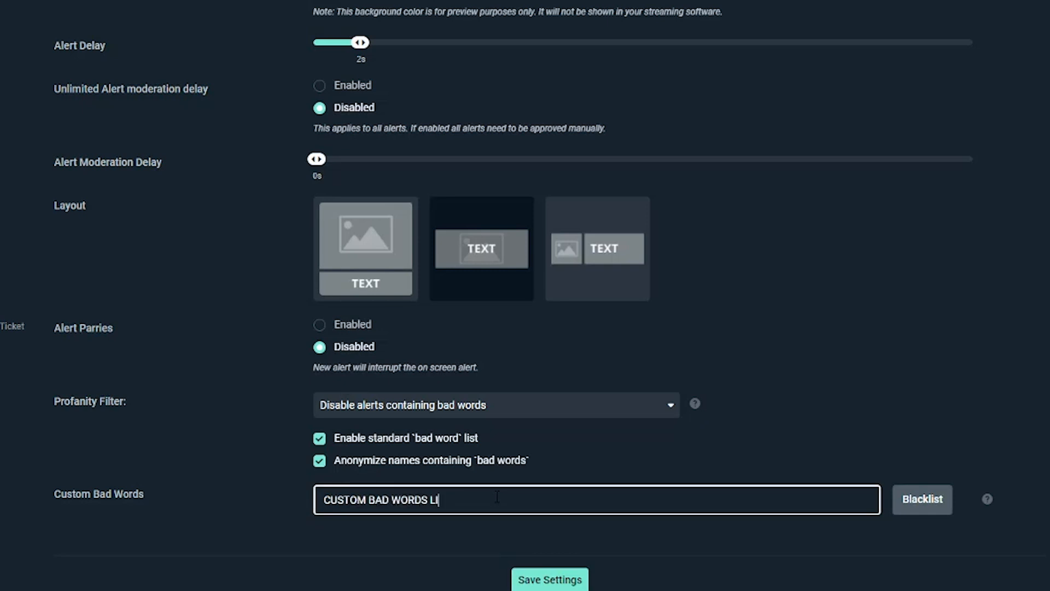
type("KE TURD GO HERE")
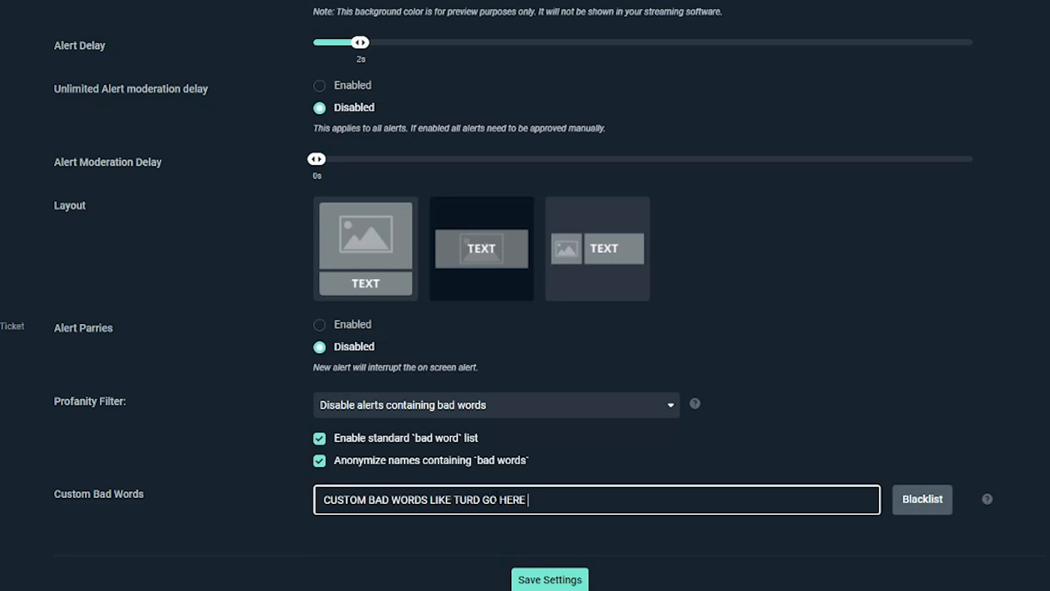
type(":)")
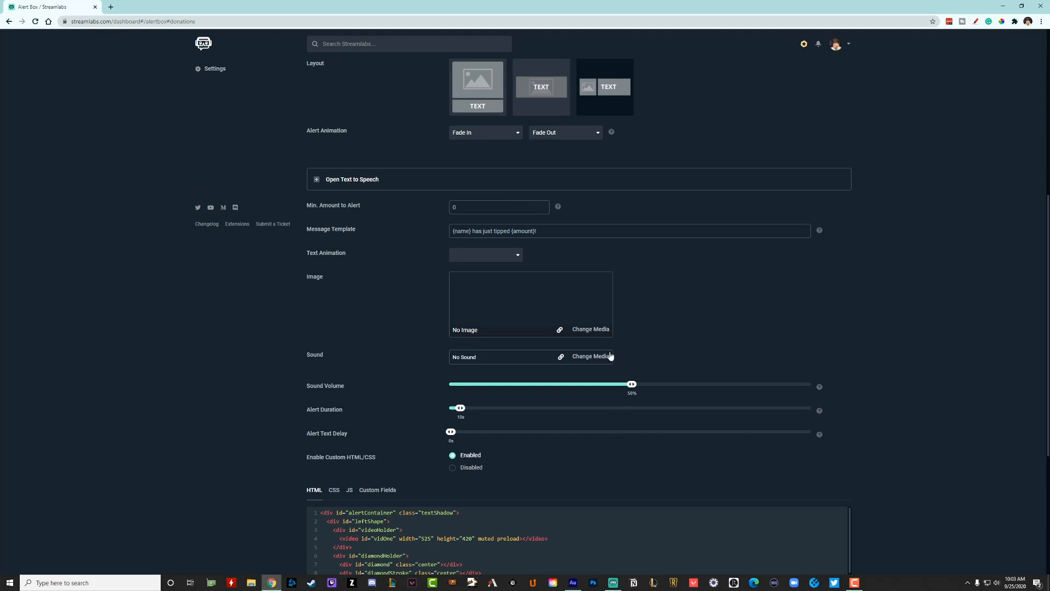
mouse_move(413, 261)
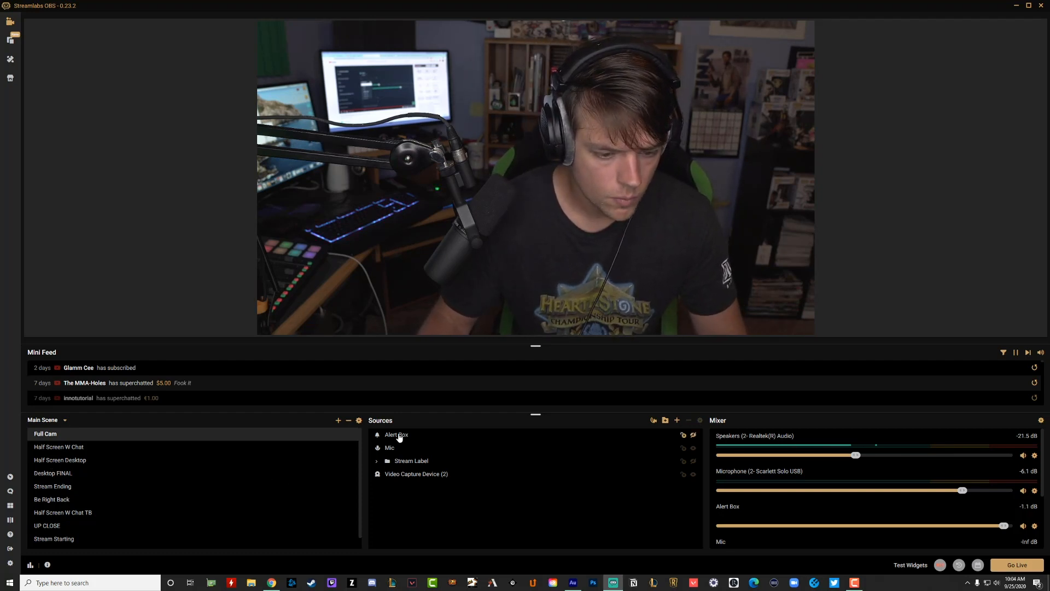
- Select the existing Alert Box source and bring up the Add Source window
left_click(396, 434)
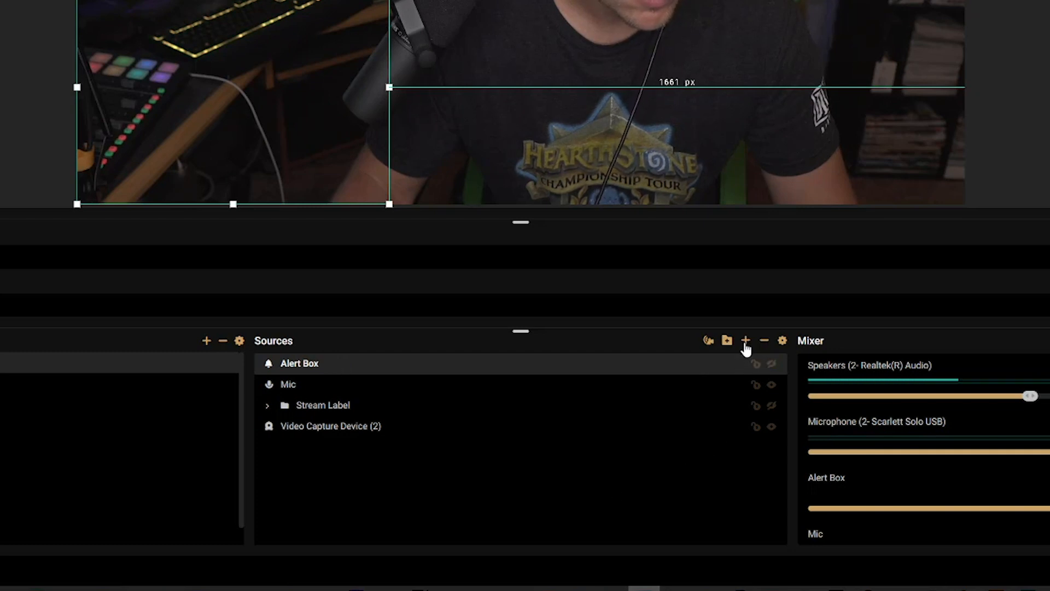
left_click(745, 341)
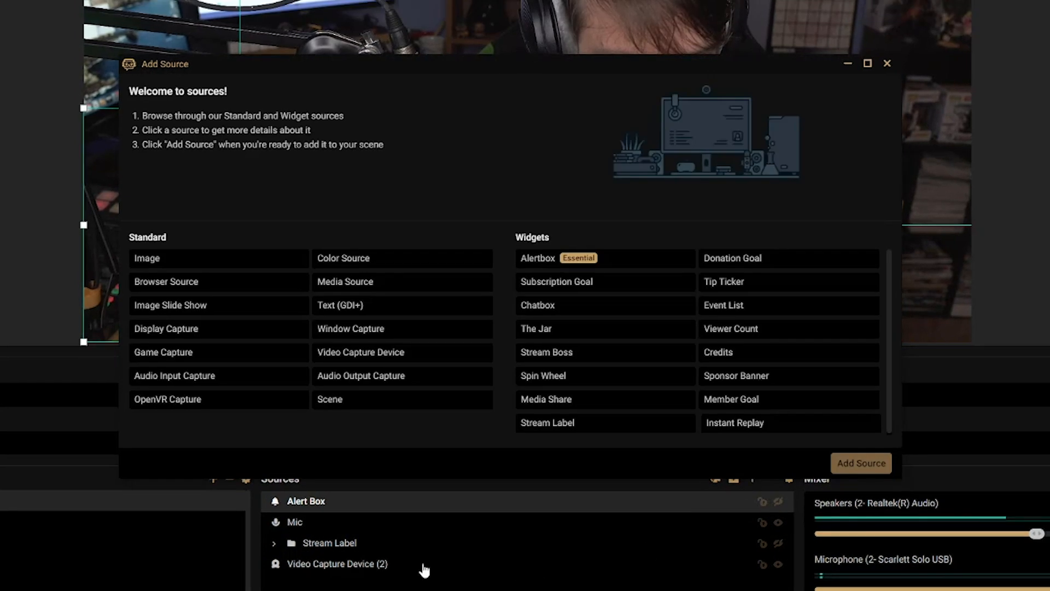
- Add a new Alertbox widget source named Alertbox 3 instead of reusing one
left_click(537, 258)
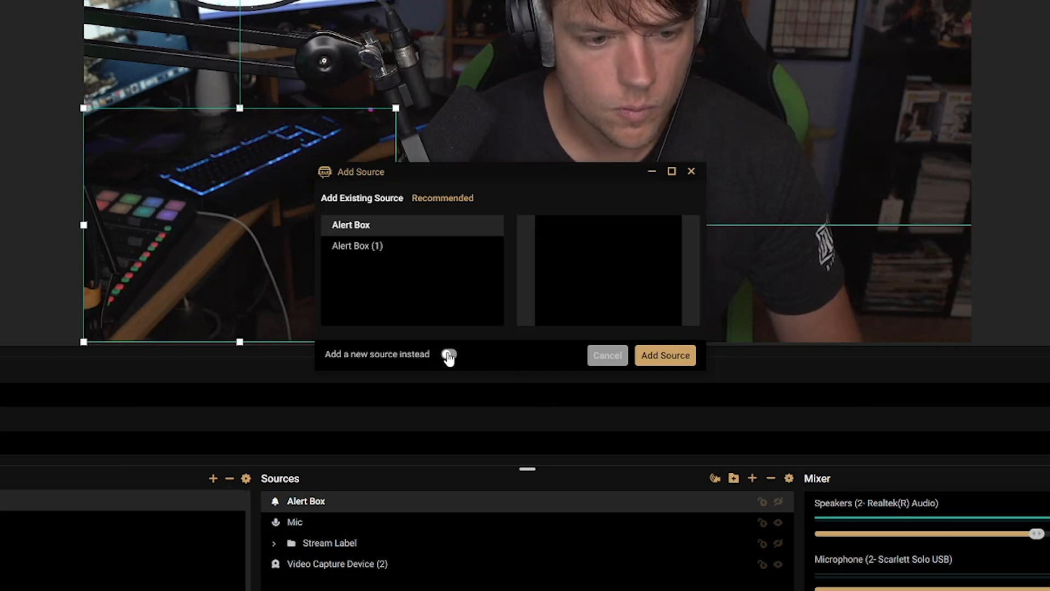
left_click(449, 355)
type("Alertbox 3")
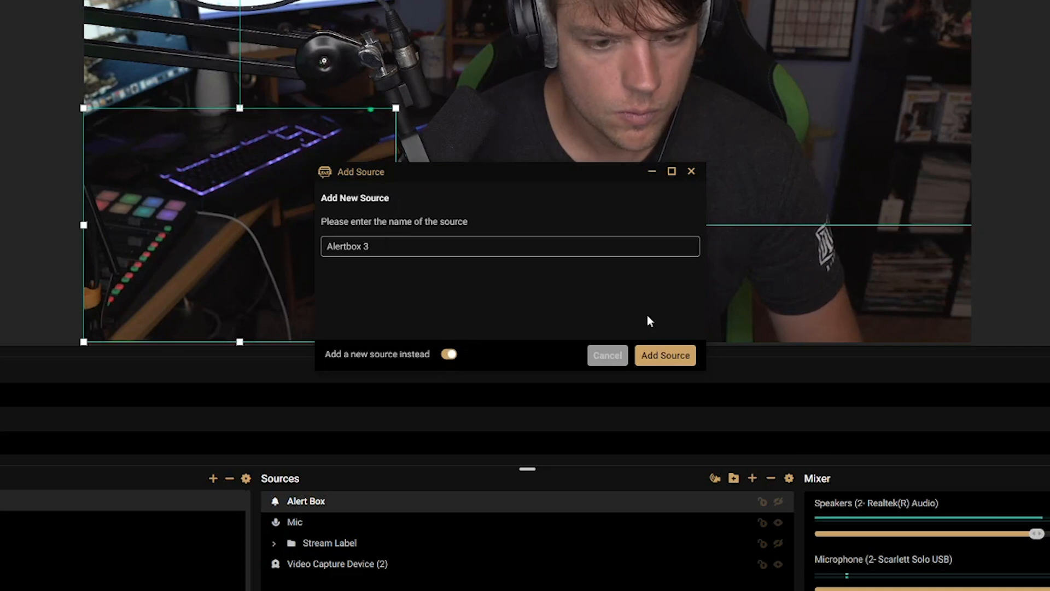
left_click(664, 355)
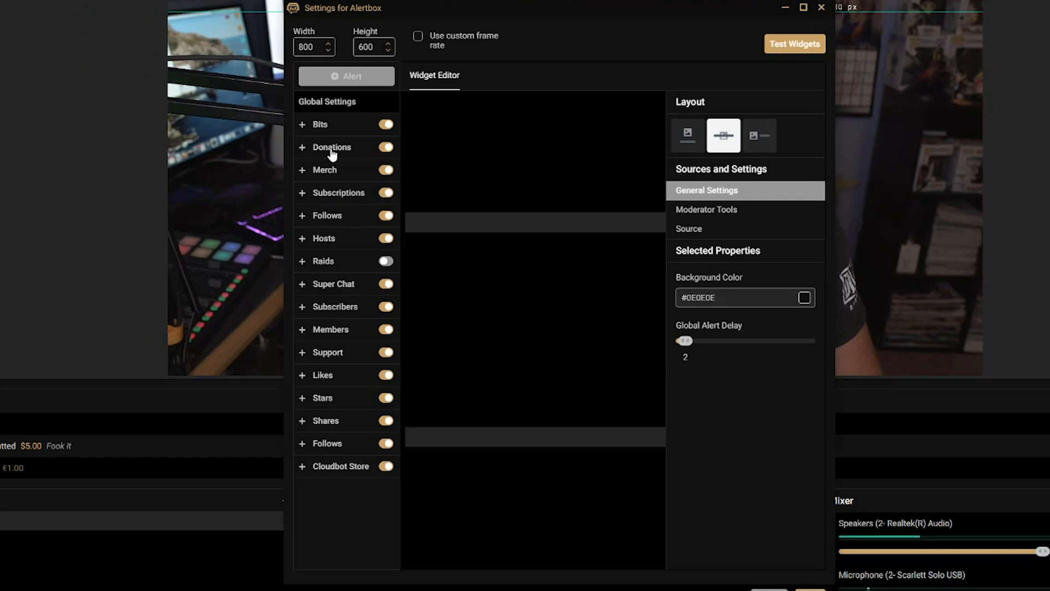
- Fire a test donation alert and preview the 'New Tip John $100' alert in the projector window
left_click(331, 147)
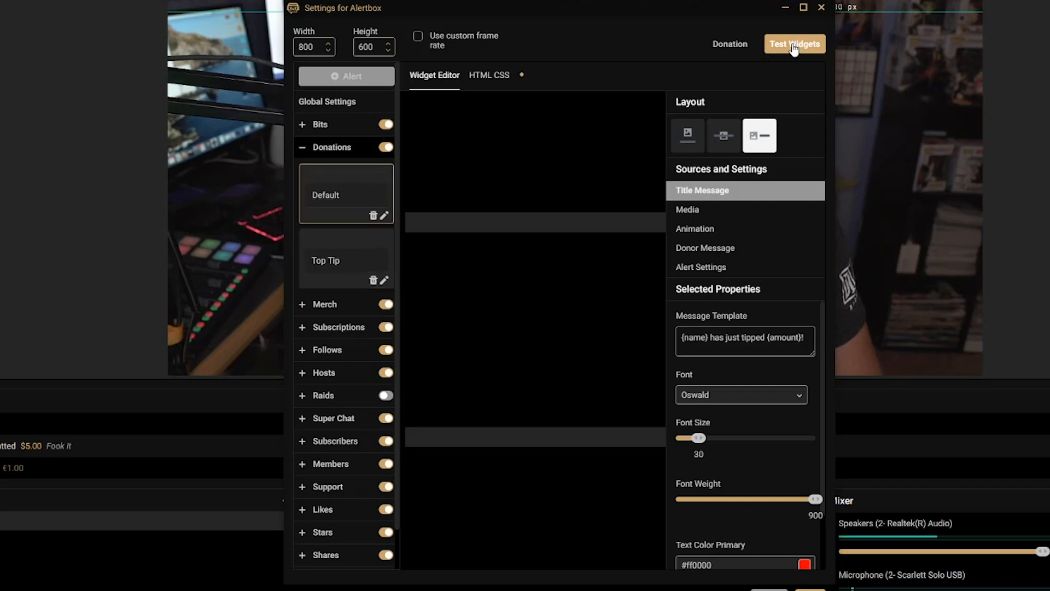
left_click(796, 44)
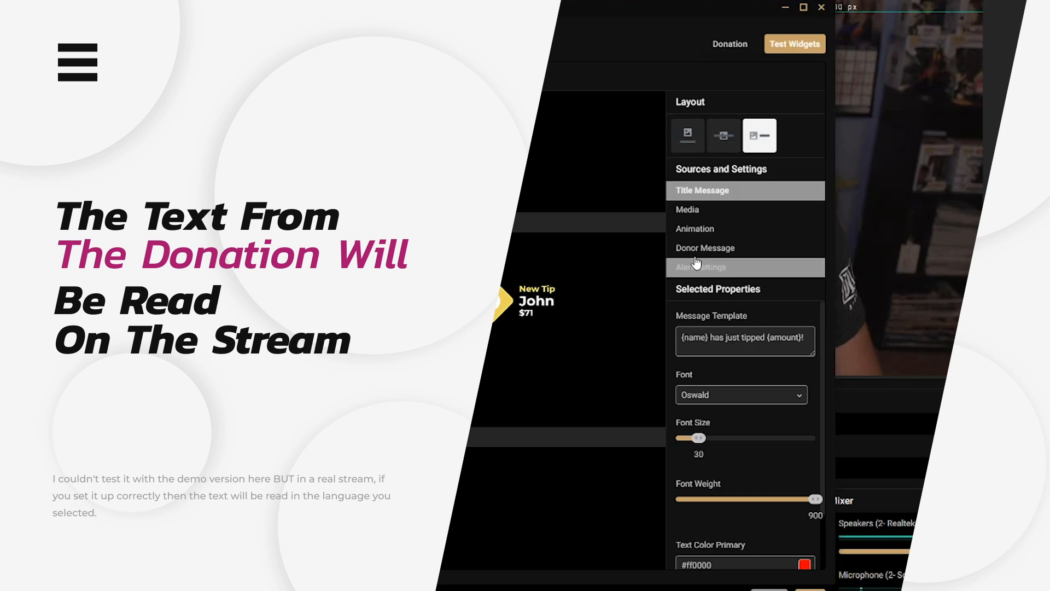
left_click(704, 248)
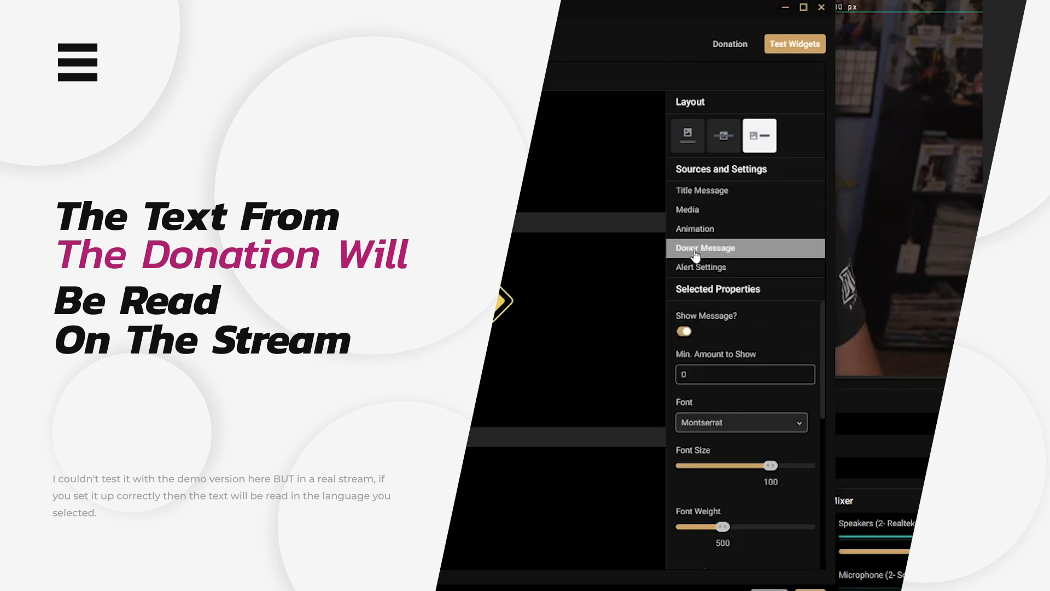
scroll("down", 3)
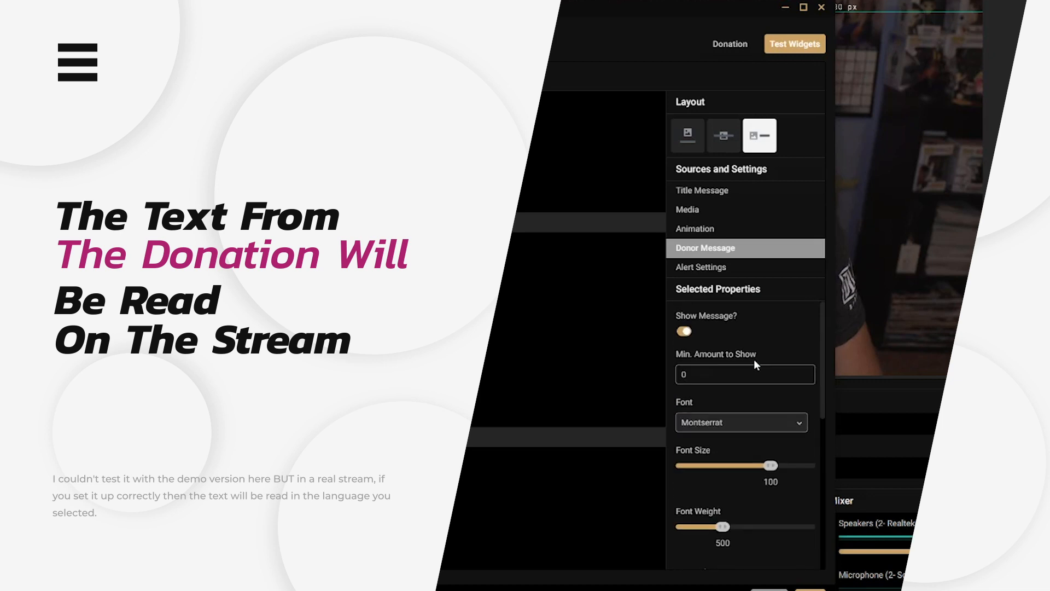
left_click(723, 135)
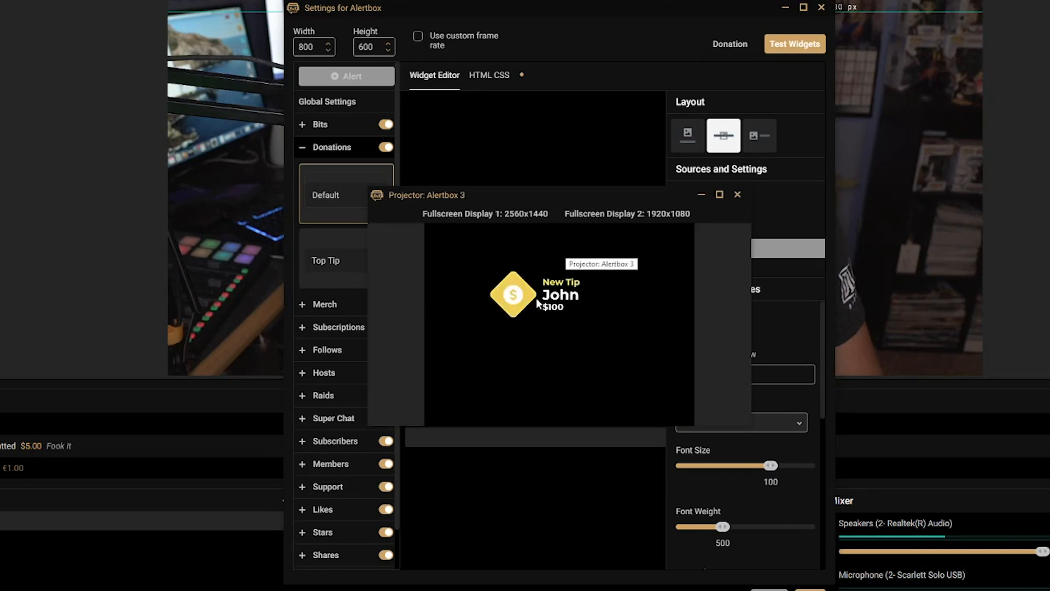
- Close the projector preview and review the donor message TTS, volume and language settings
left_click(738, 195)
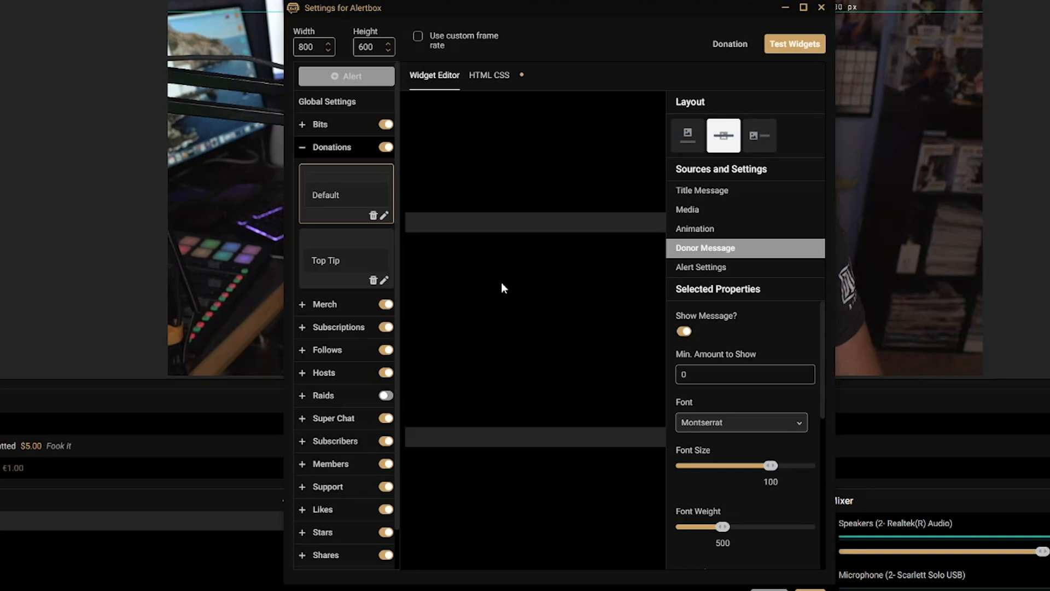
mouse_move(673, 368)
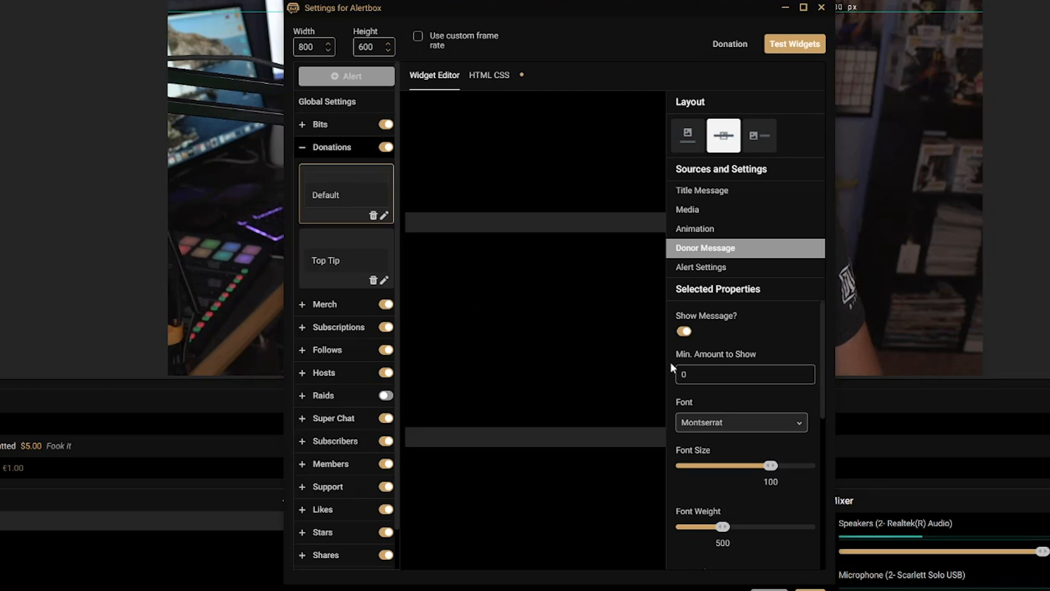
scroll("down", 3)
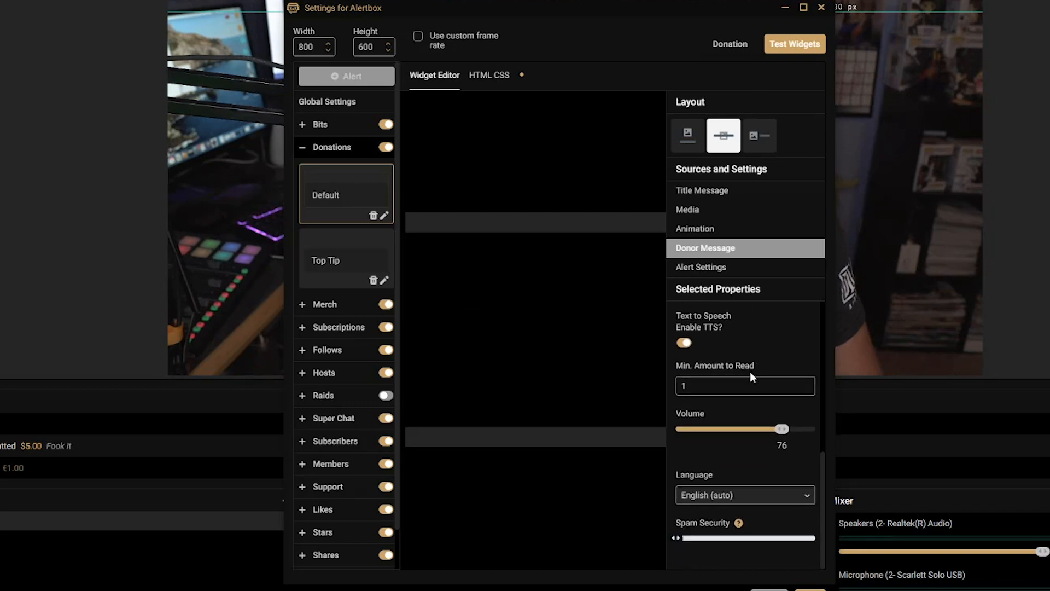
scroll("down", 3)
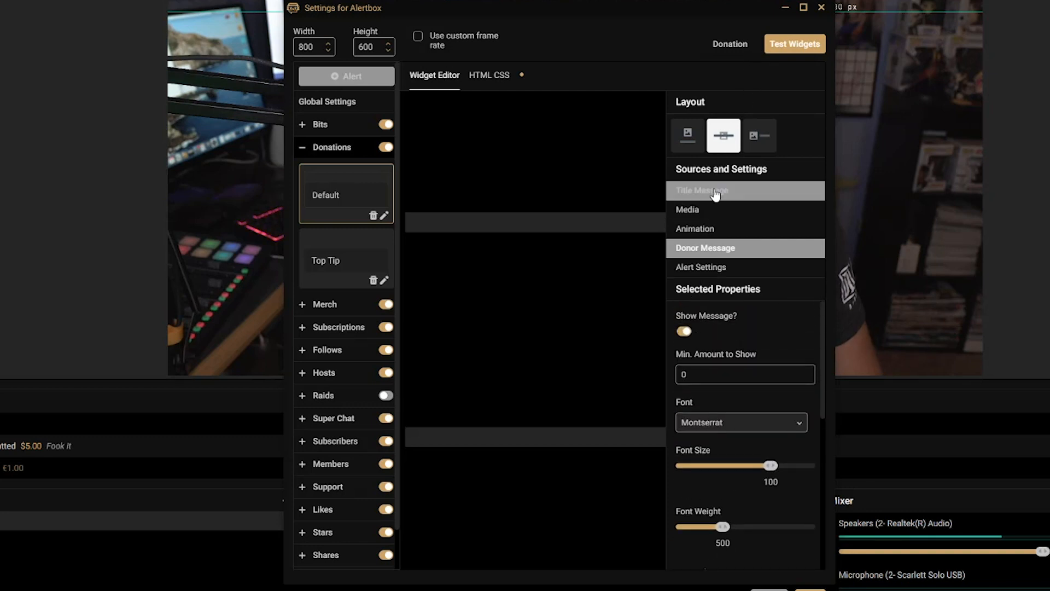
- In Title Message settings, type 'YAY NEW DONATION' and clear the message template
left_click(703, 190)
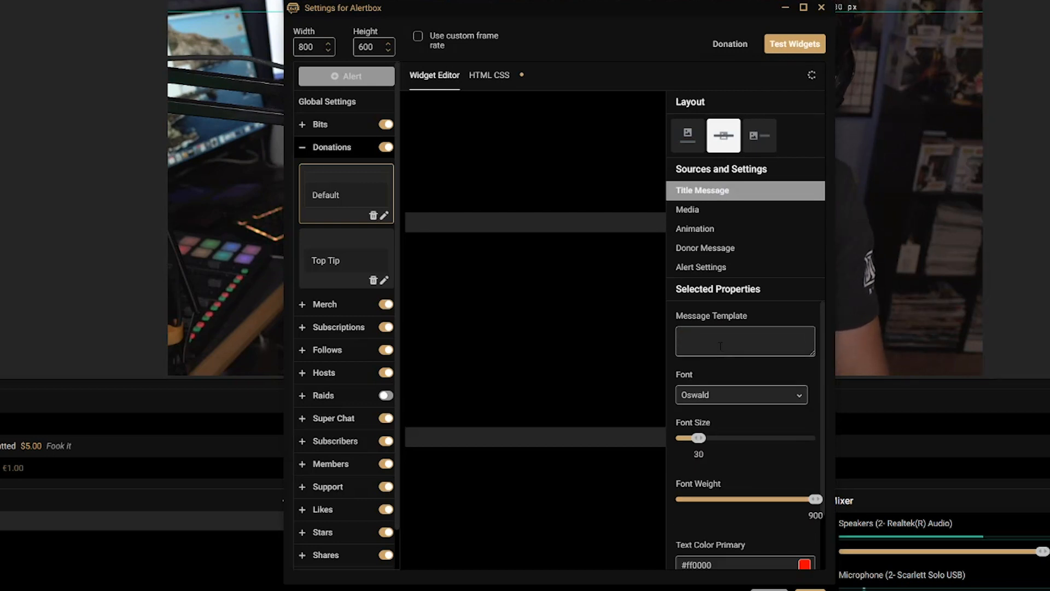
type("YAY NEW")
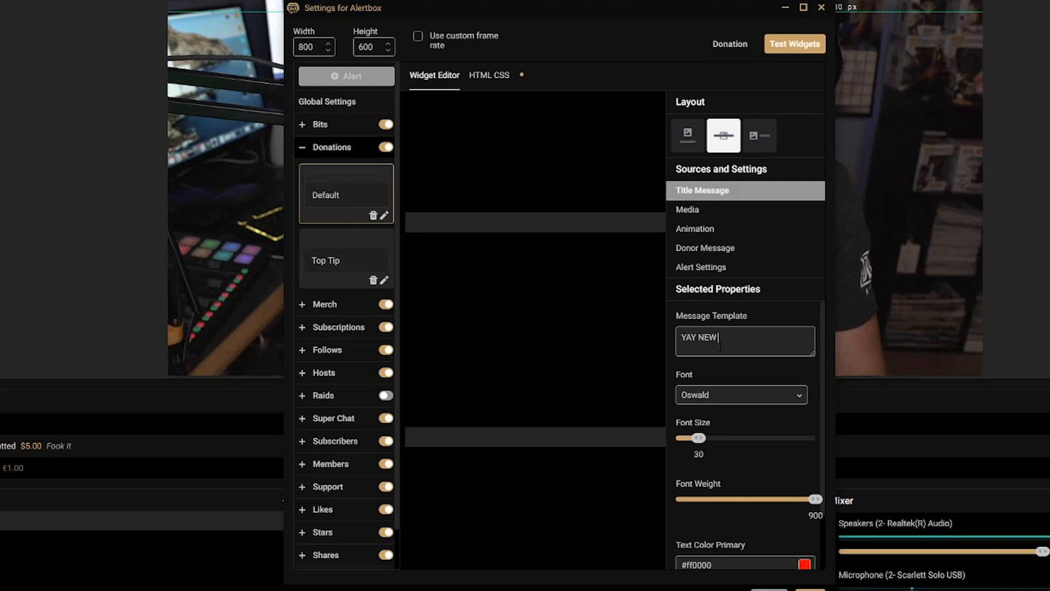
type("DONATION")
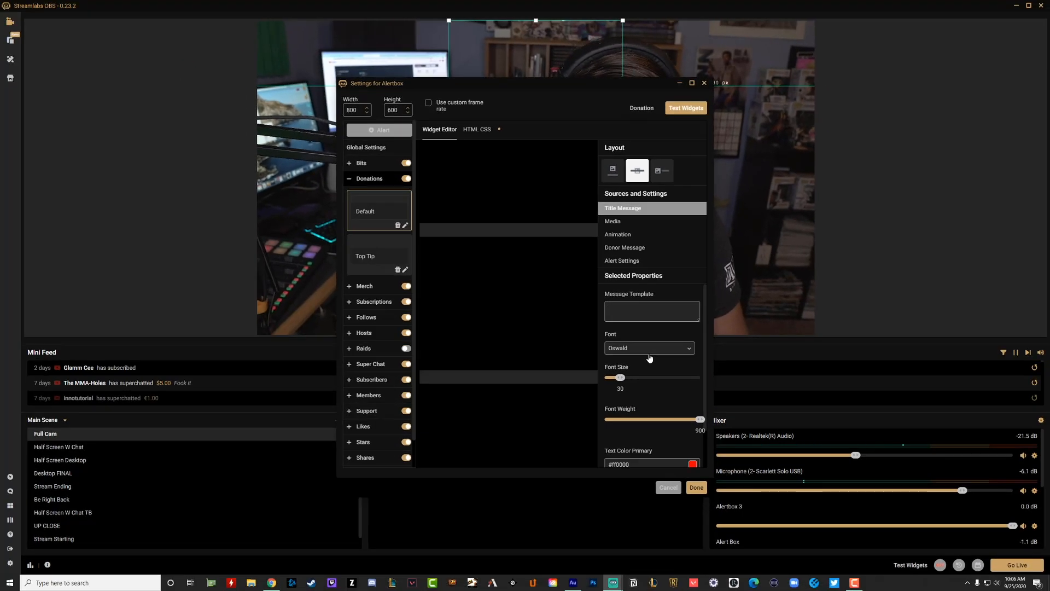
left_click(651, 309)
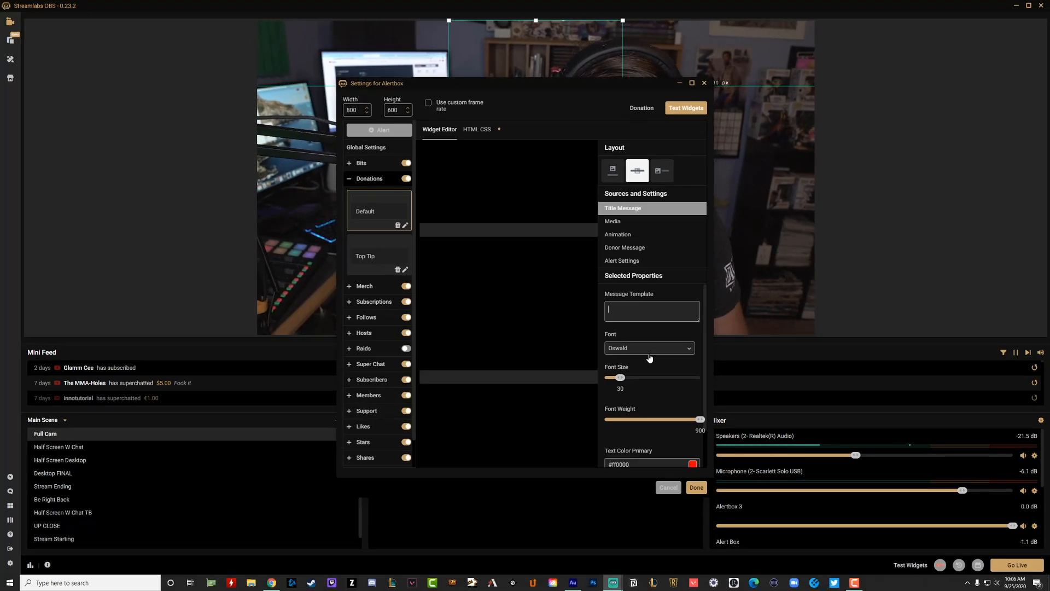